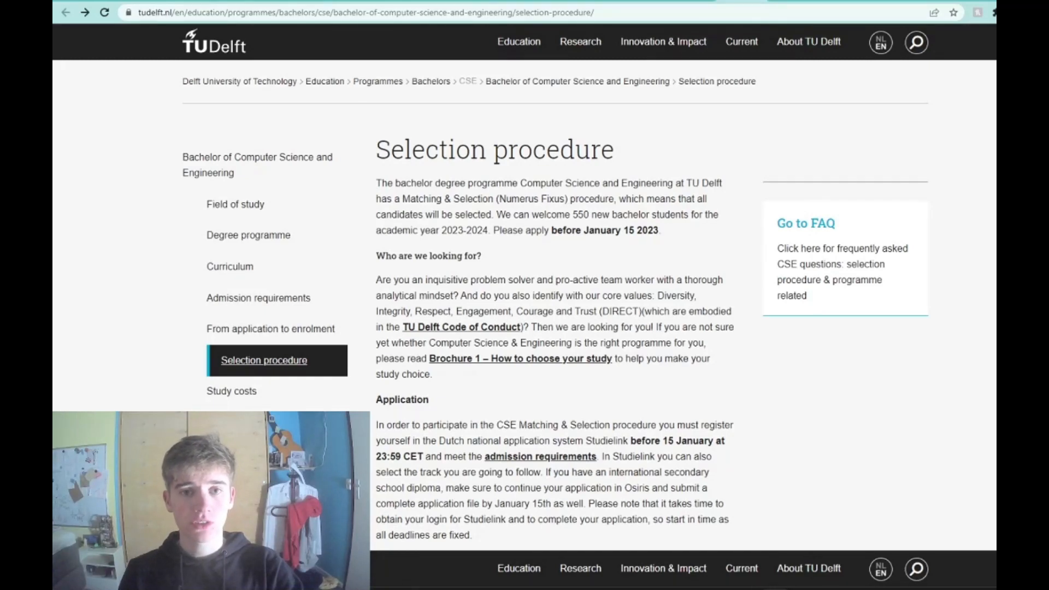
Switch between the open tabs and the brochure PDF while reading the preparation advice
{"action": "left_click", "coordinate": [779, 9]}
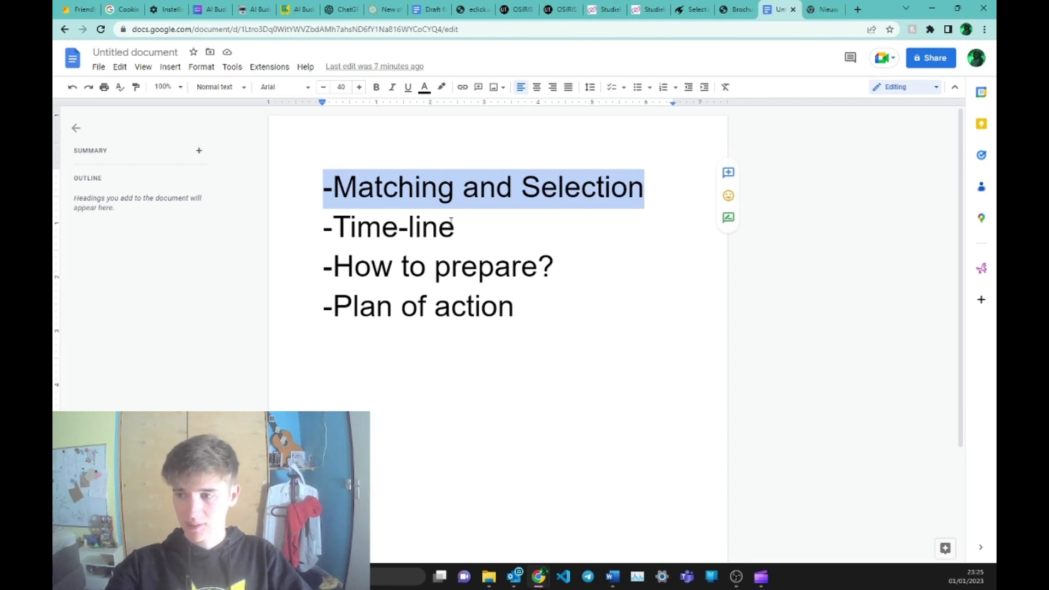
{"action": "left_click", "coordinate": [392, 10]}
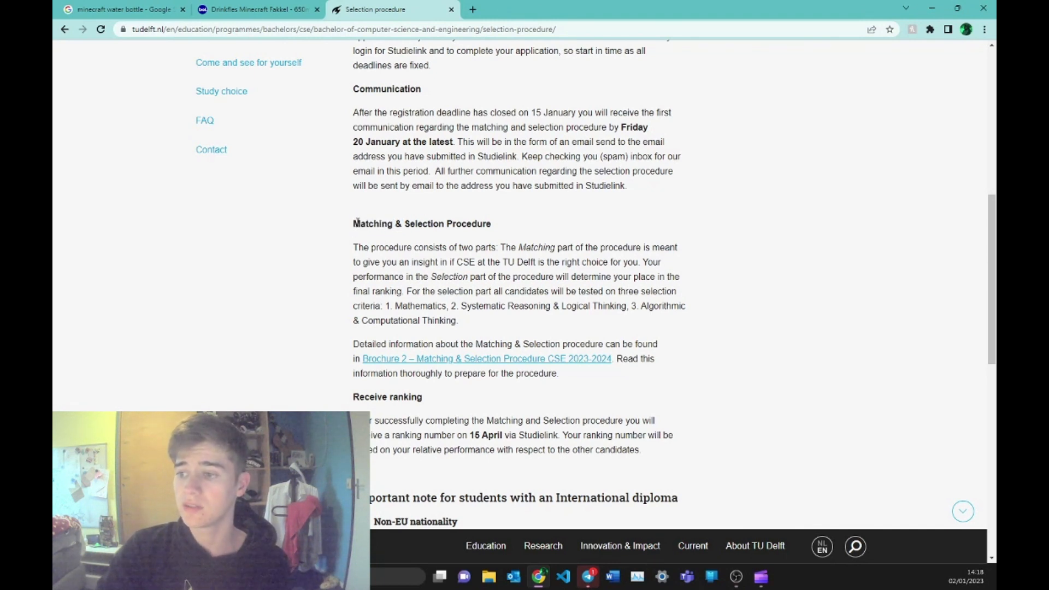
{"action": "double_click", "coordinate": [447, 223]}
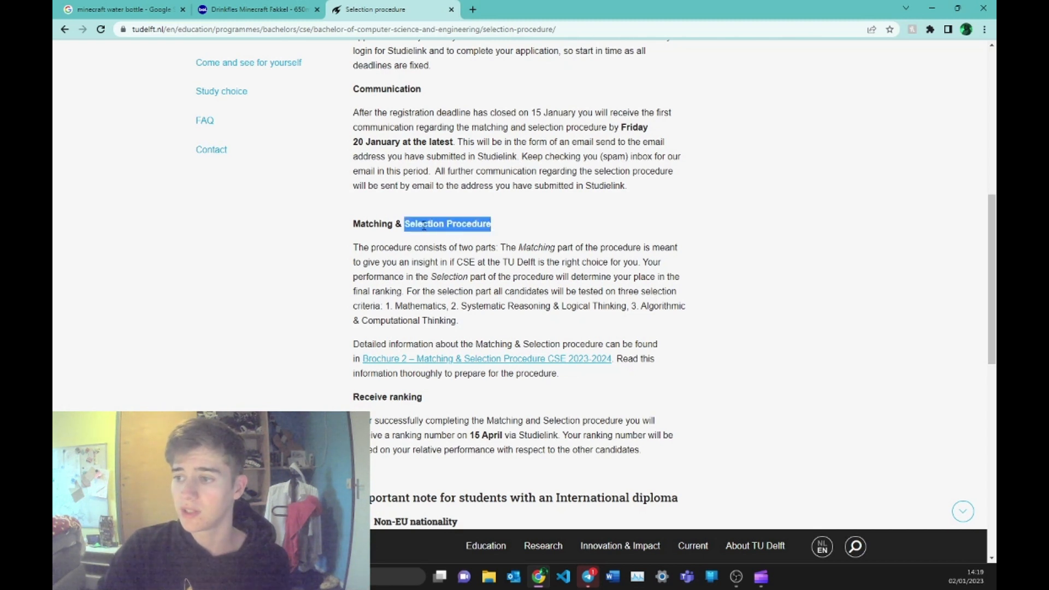
{"action": "left_click", "coordinate": [391, 10]}
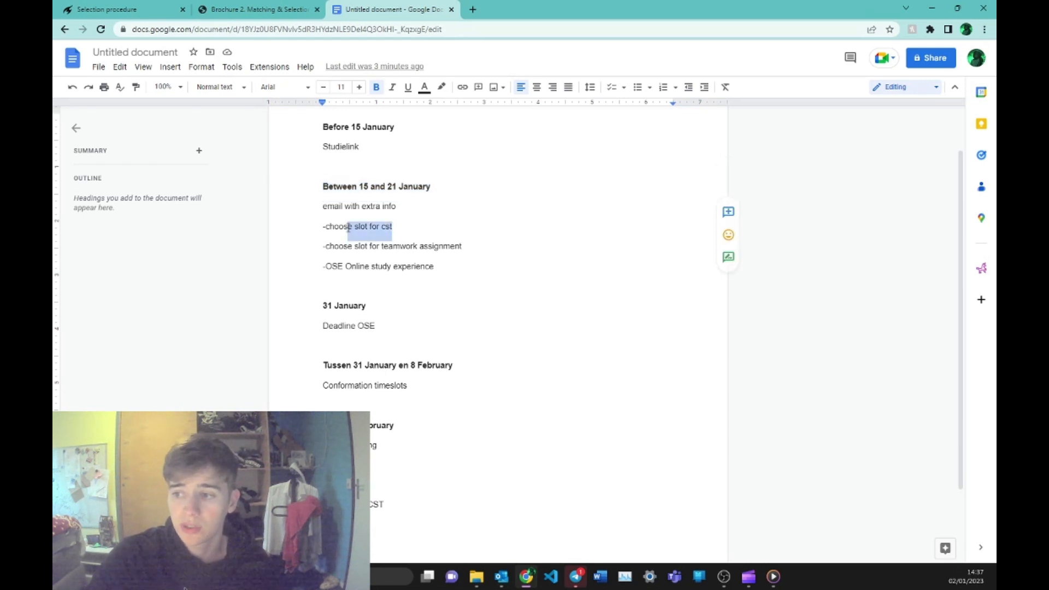
{"action": "left_click", "coordinate": [395, 225]}
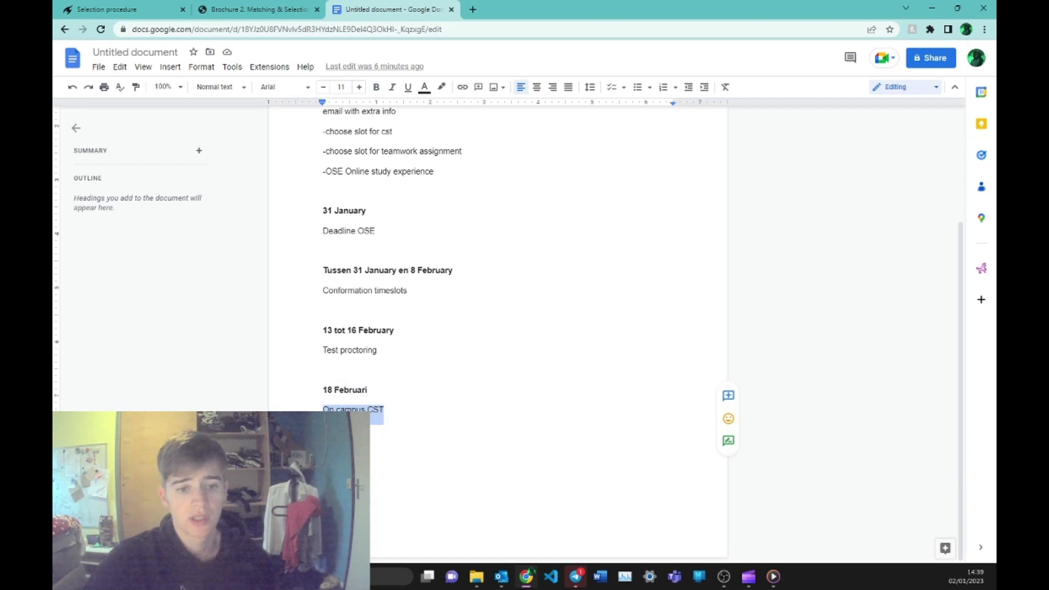
{"action": "left_click", "coordinate": [258, 10]}
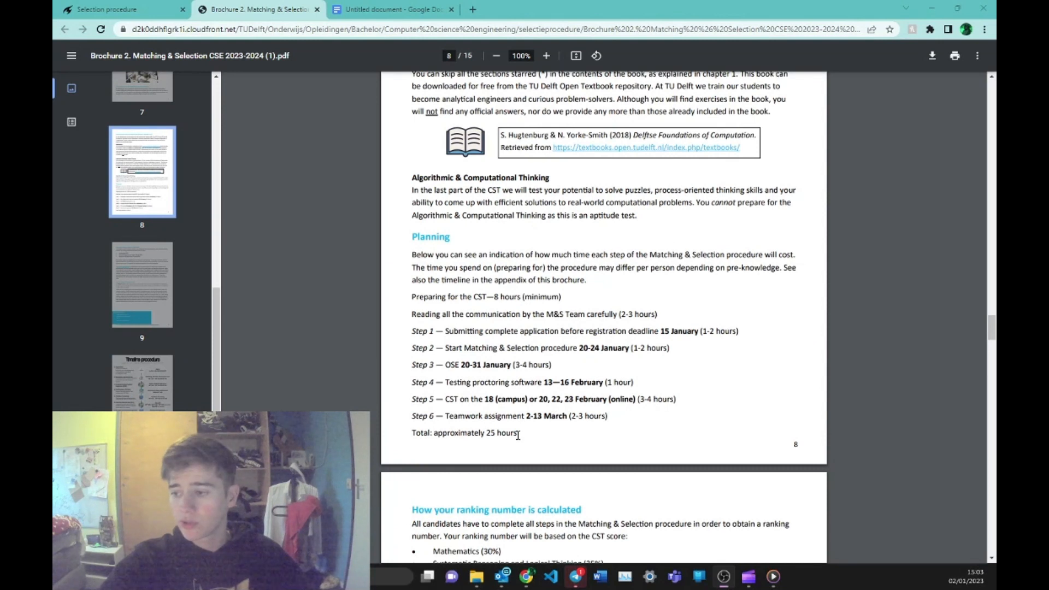
Follow the Systematic Reasoning & Logical Thinking link to the Delftse Foundations of Computation textbook page
{"action": "scroll", "scroll_direction": "up", "scroll_amount": 3}
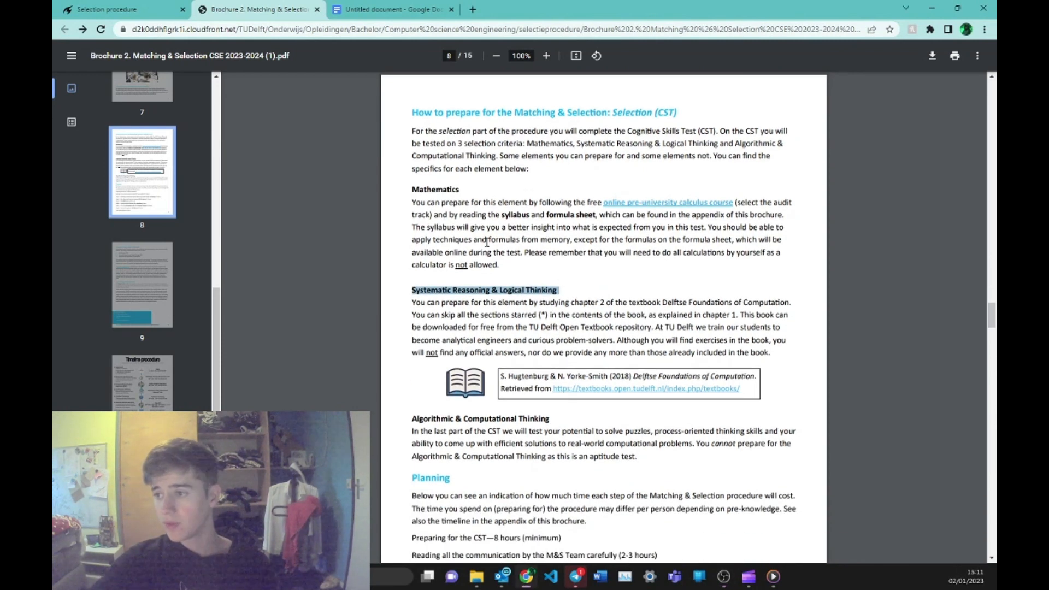
{"action": "left_click", "coordinate": [645, 388]}
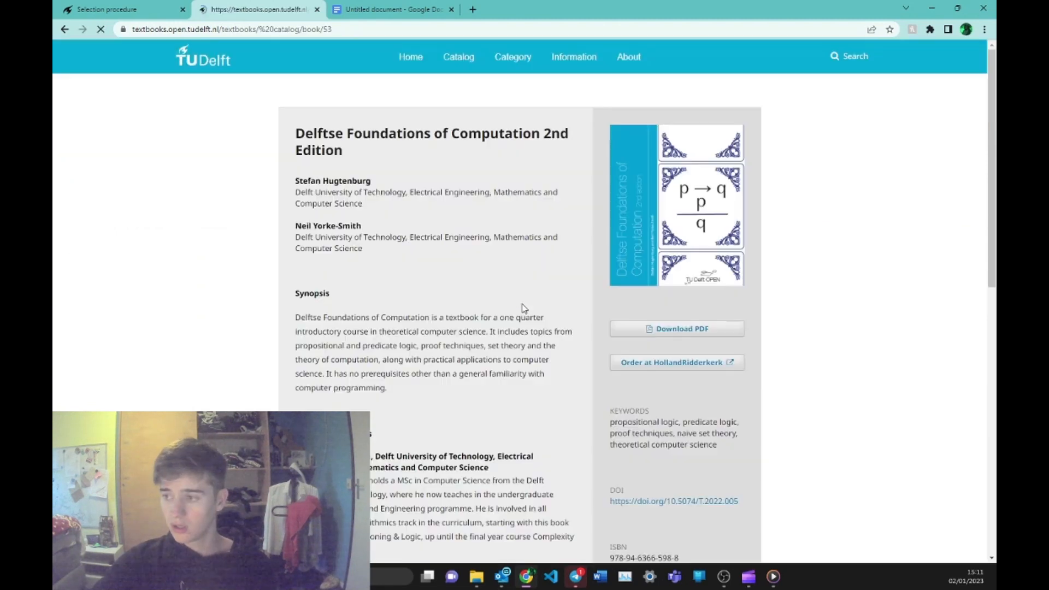
Download the book PDF, jump to 2.1.1 Propositions, and return to the Google Docs summary
{"action": "left_click", "coordinate": [676, 328]}
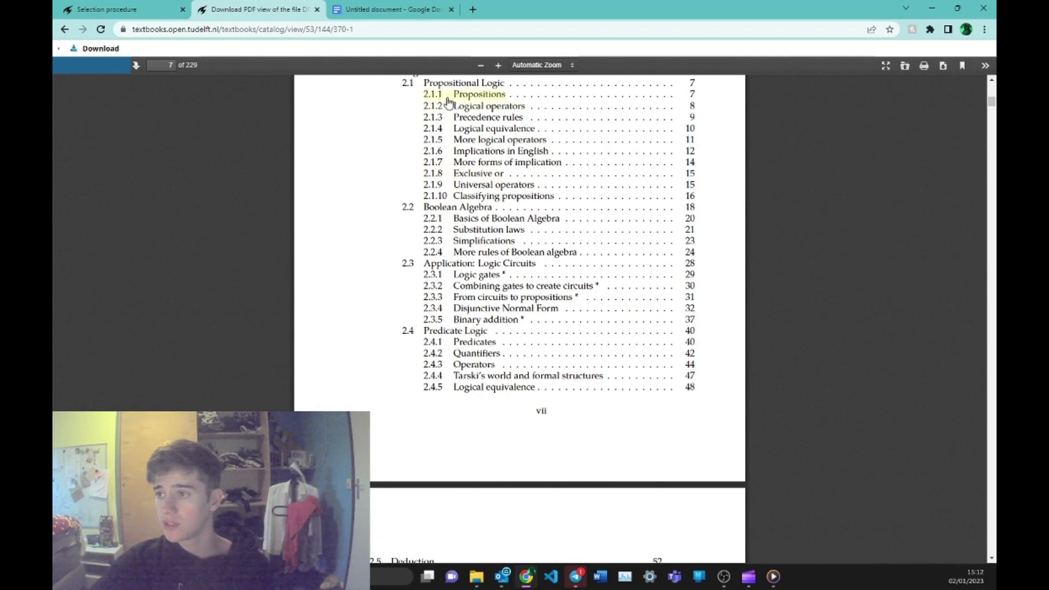
{"action": "left_click", "coordinate": [478, 94]}
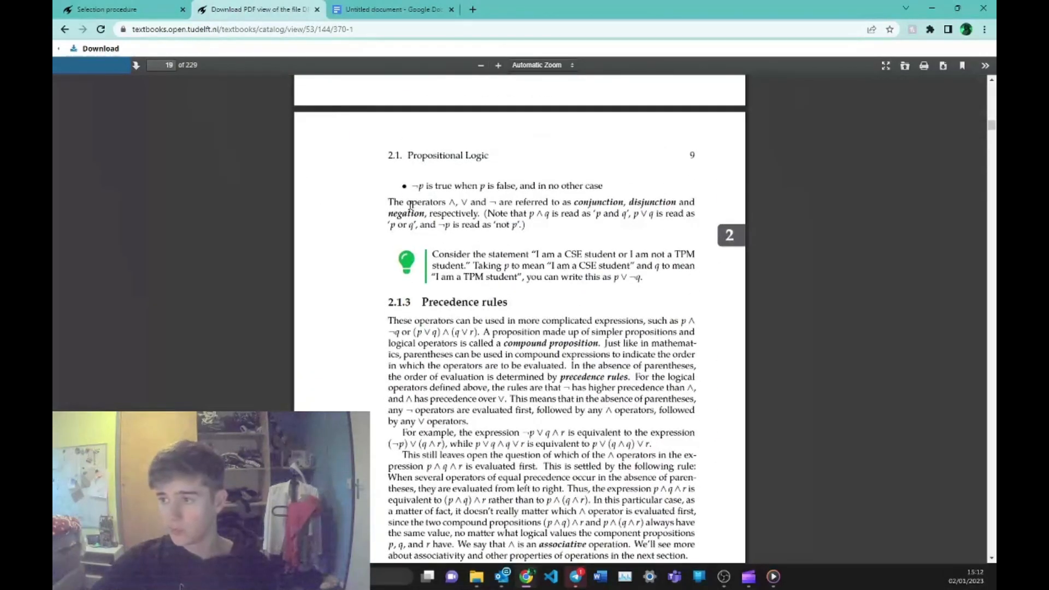
{"action": "left_click", "coordinate": [391, 8]}
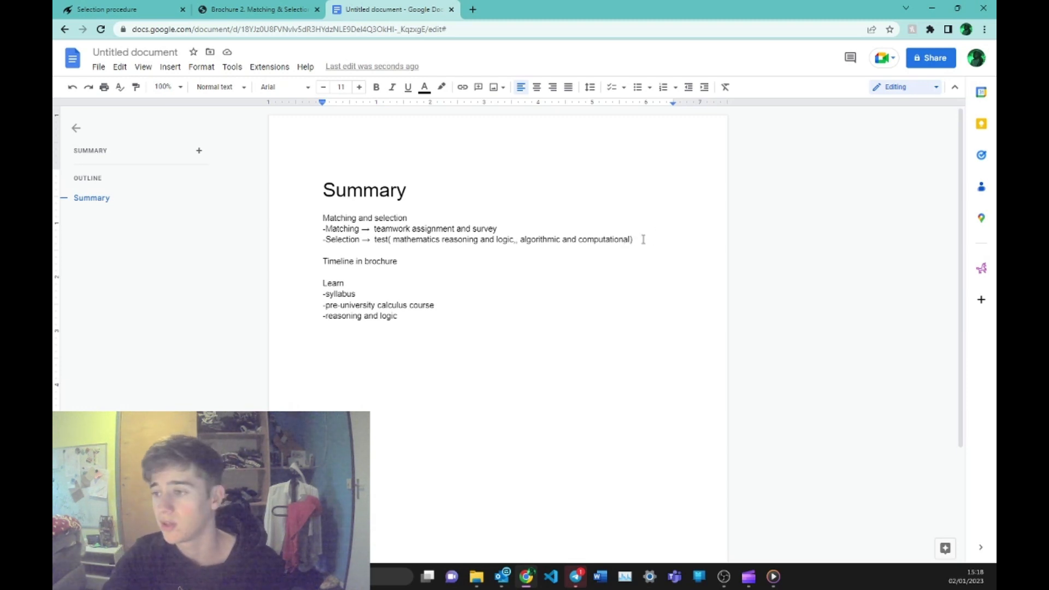